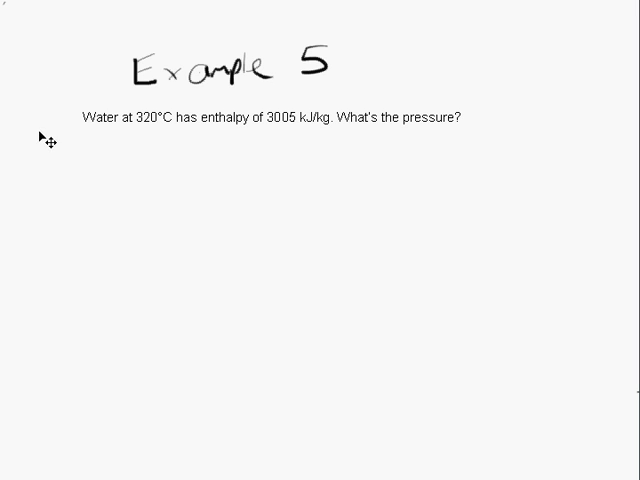
Scroll the thermodynamics tables to the 40, 60 and 80 bar superheated vapour blocks
click(265, 117)
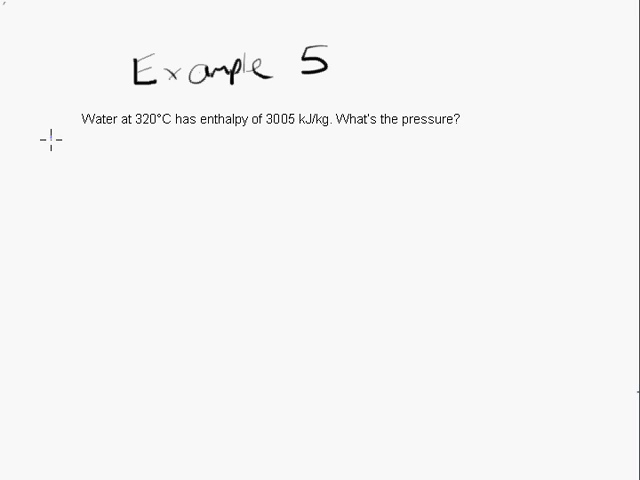
drag(50, 138, 52, 395)
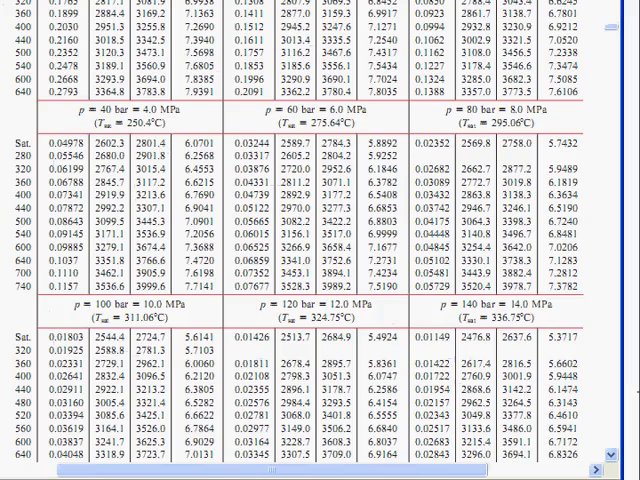
scroll(down, 3)
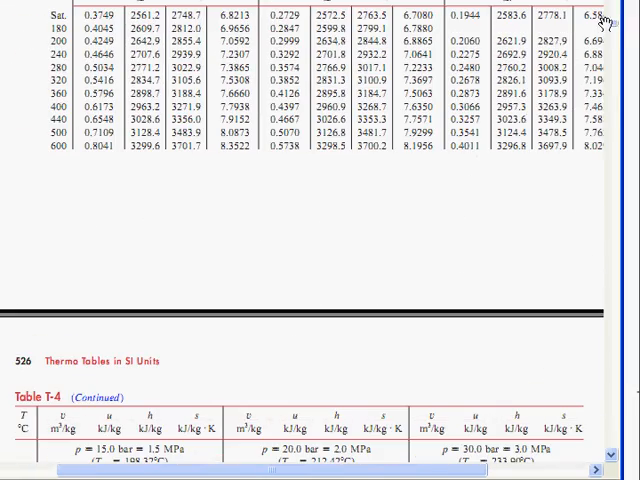
scroll(down, 3)
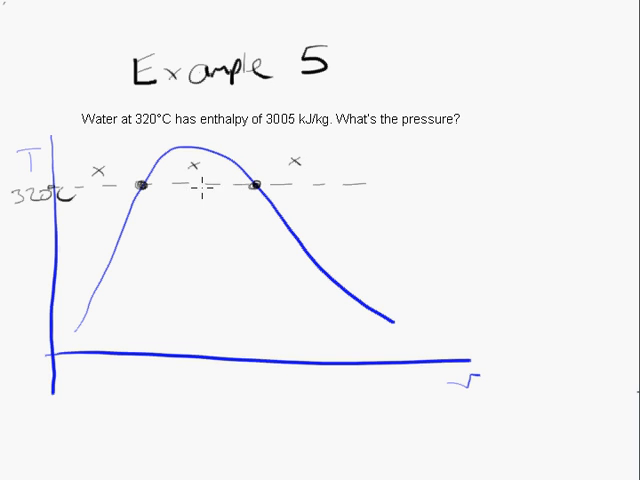
mouse_move(208, 189)
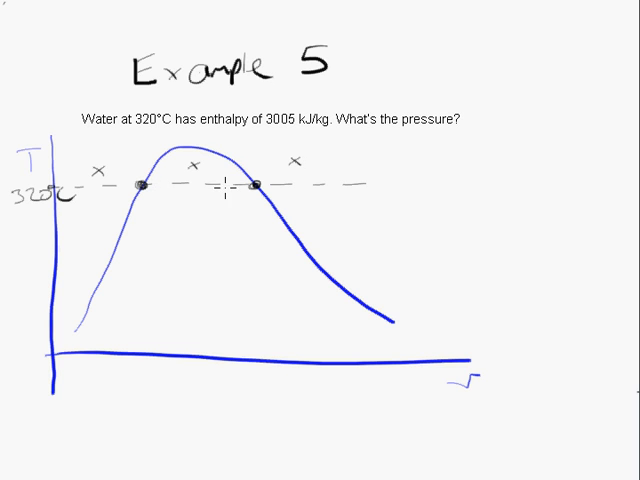
mouse_move(262, 185)
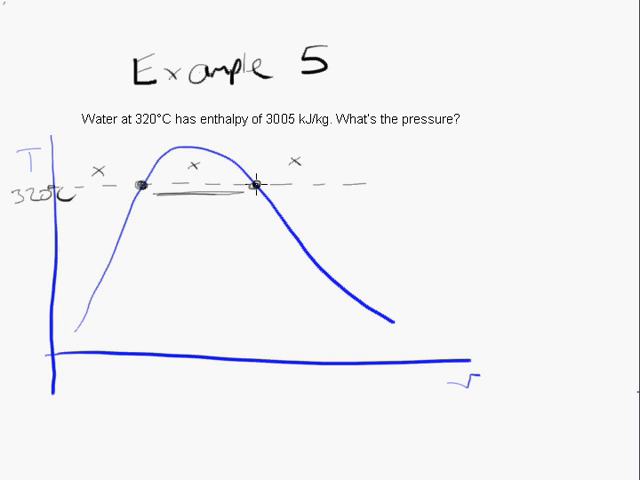
Scroll the PDF to the saturated water pressure table with liquid and vapour enthalpies
scroll(down, 3)
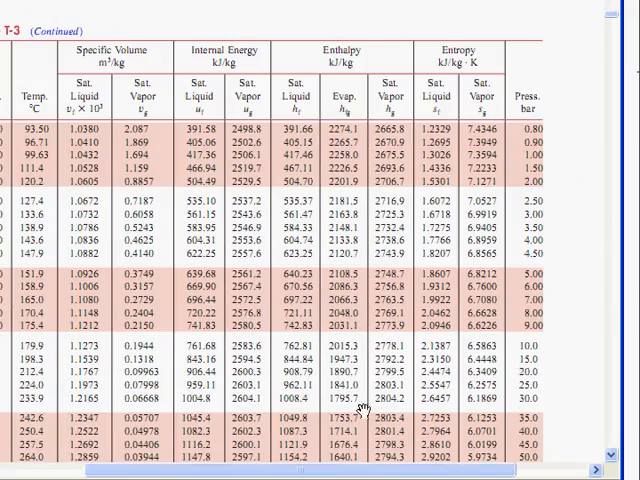
Scroll from Table T-3 into Table T-4's 5, 7 and 10 bar blocks
scroll(down, 3)
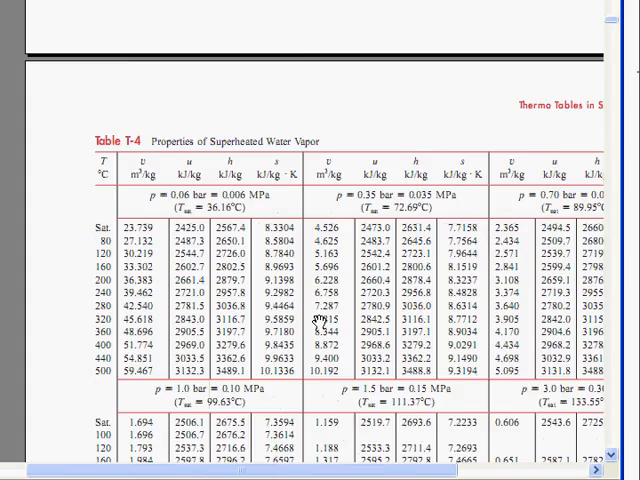
scroll(down, 3)
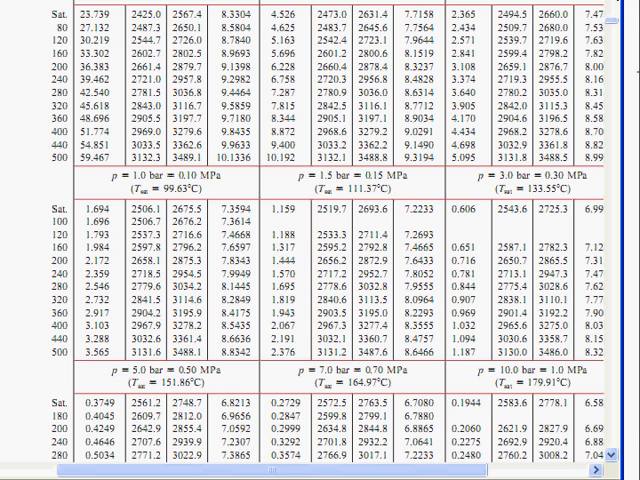
scroll(up, 3)
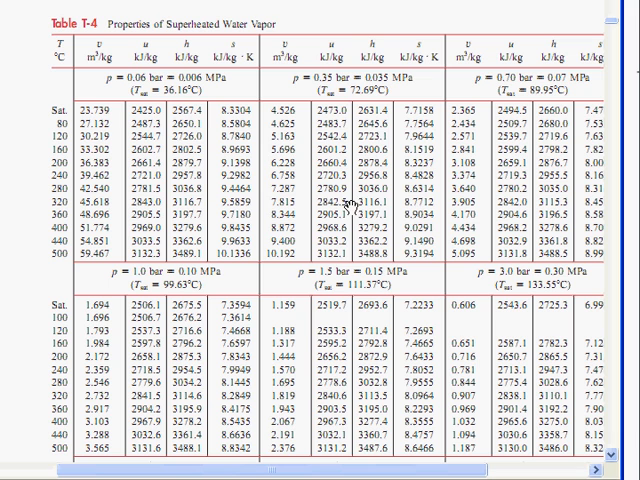
mouse_move(555, 205)
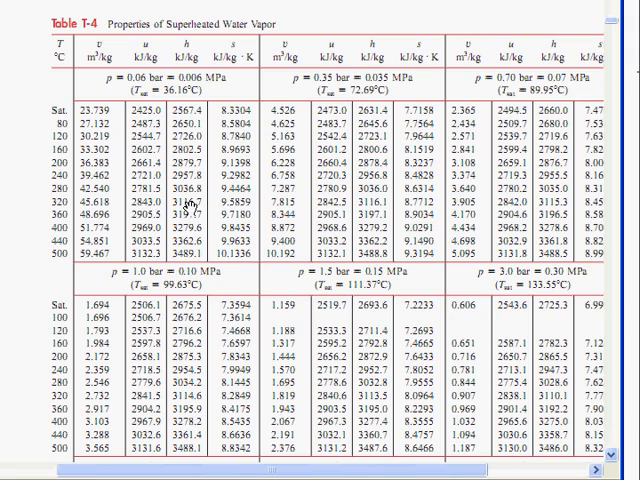
scroll(down, 3)
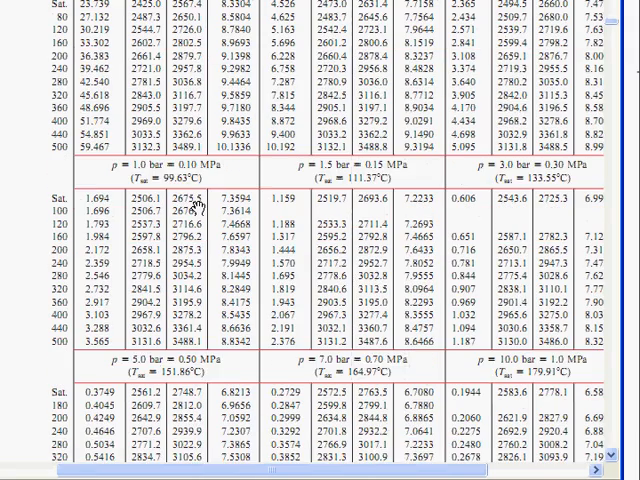
scroll(down, 3)
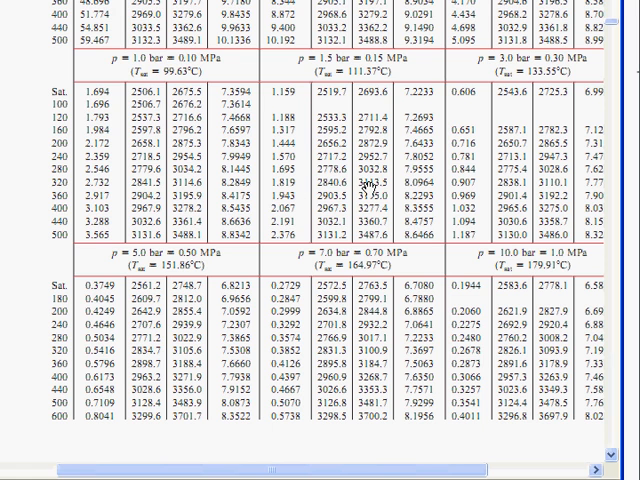
scroll(down, 3)
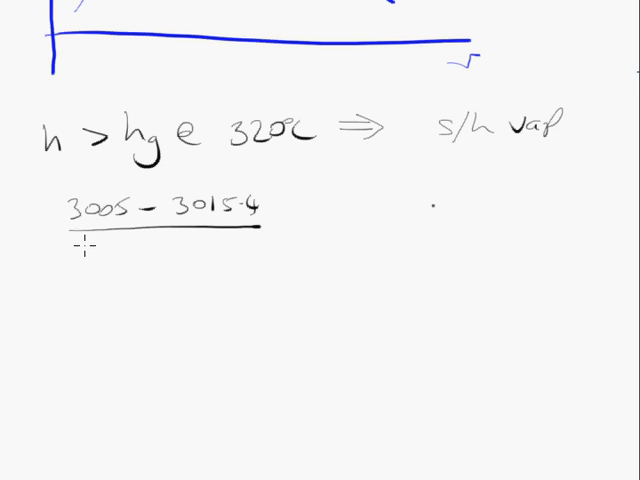
Key 2952 into NewGraph for the fraction's denominator
text(2952.6 - 3015.6)
text(Ans÷()
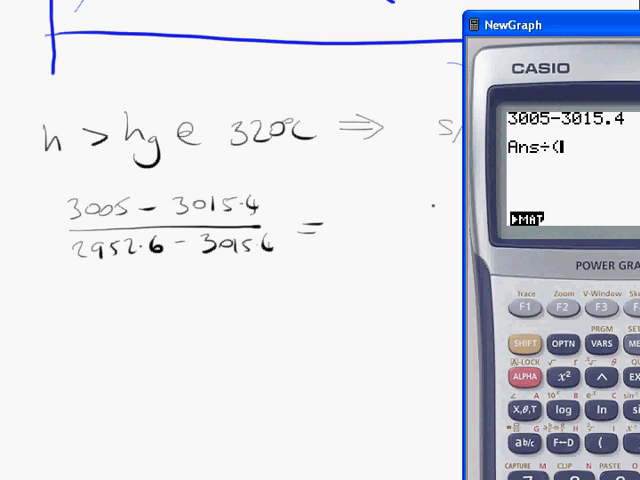
Enter denominator value 2952.6, then start the + term of the pressure interpolation
text(2952.6-3)
text(Ans×2)
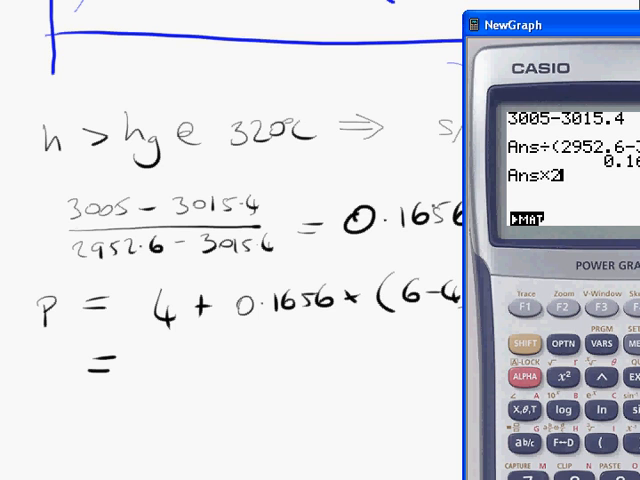
text(+)
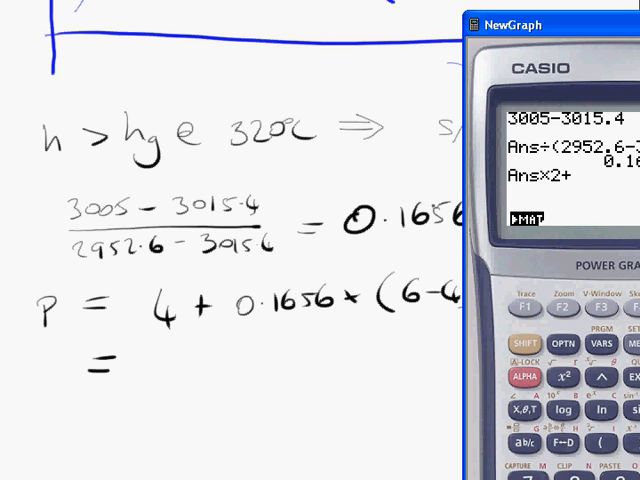